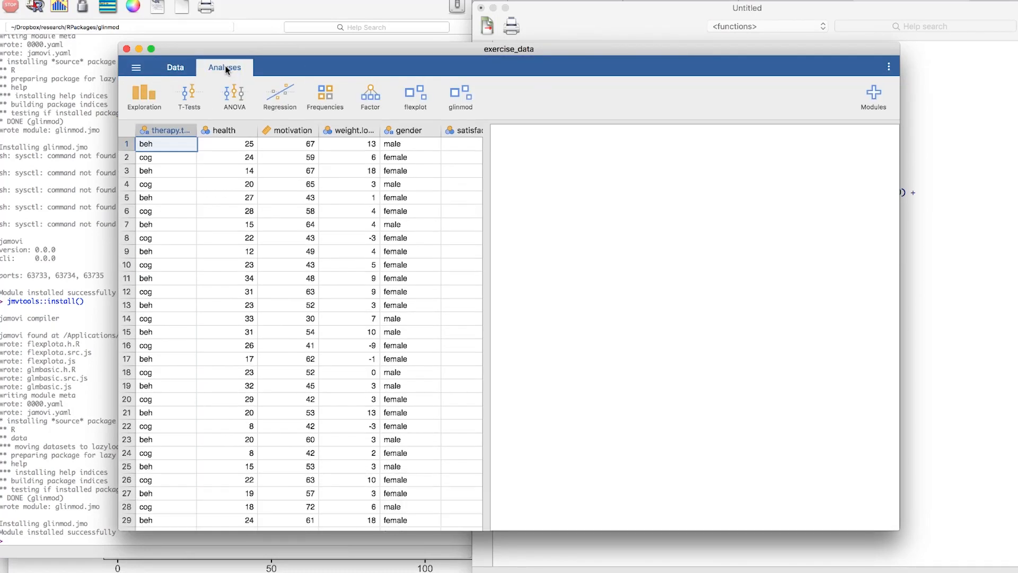
mouse_move(255, 182)
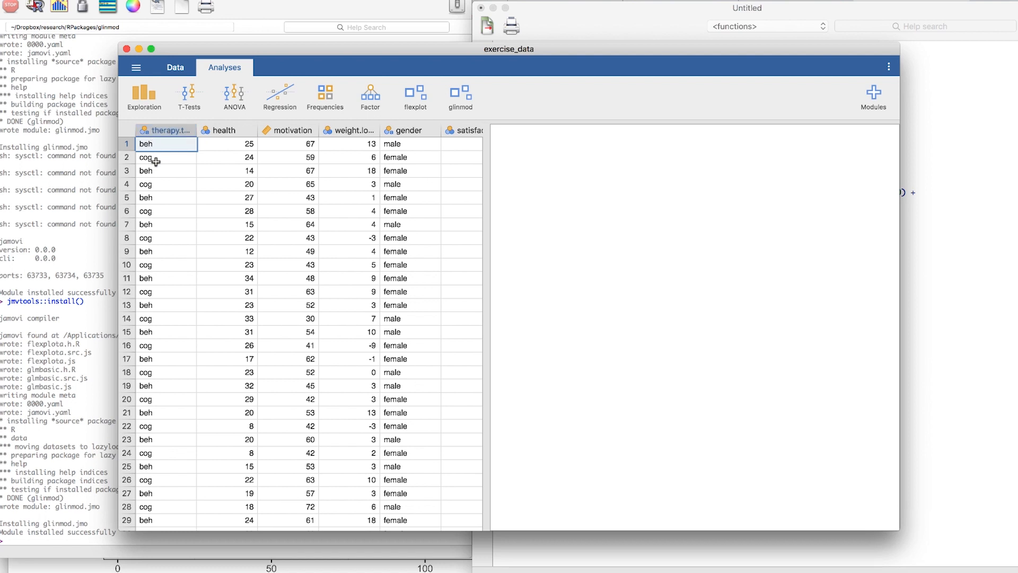
- Select the health column and show the Data tab's editing tools
click(289, 129)
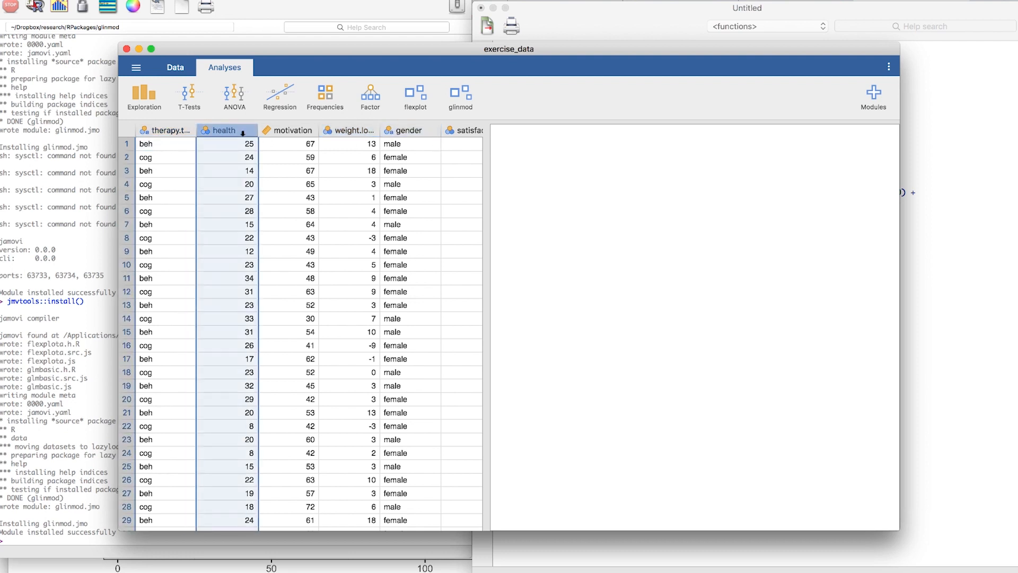
click(288, 129)
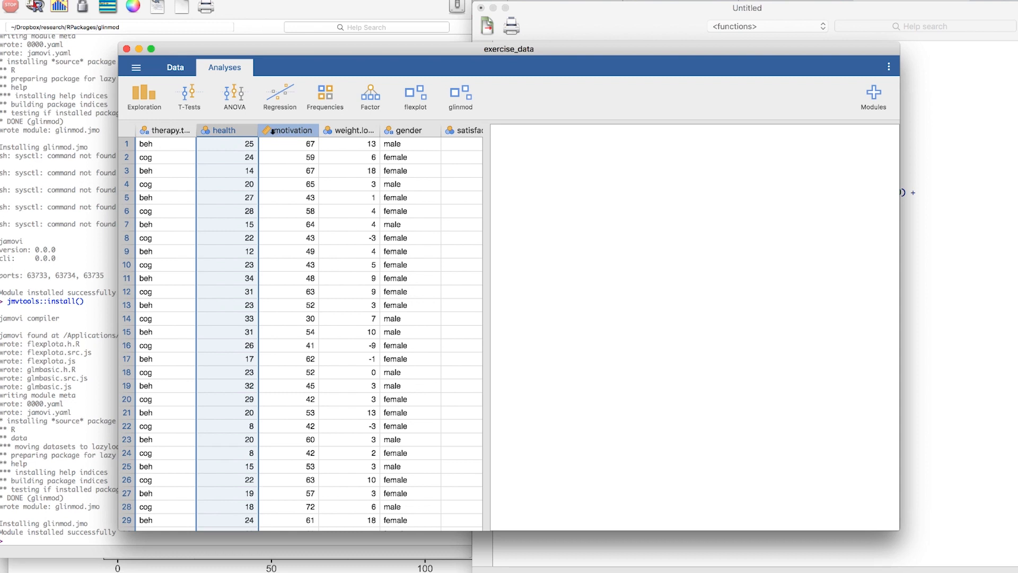
click(226, 129)
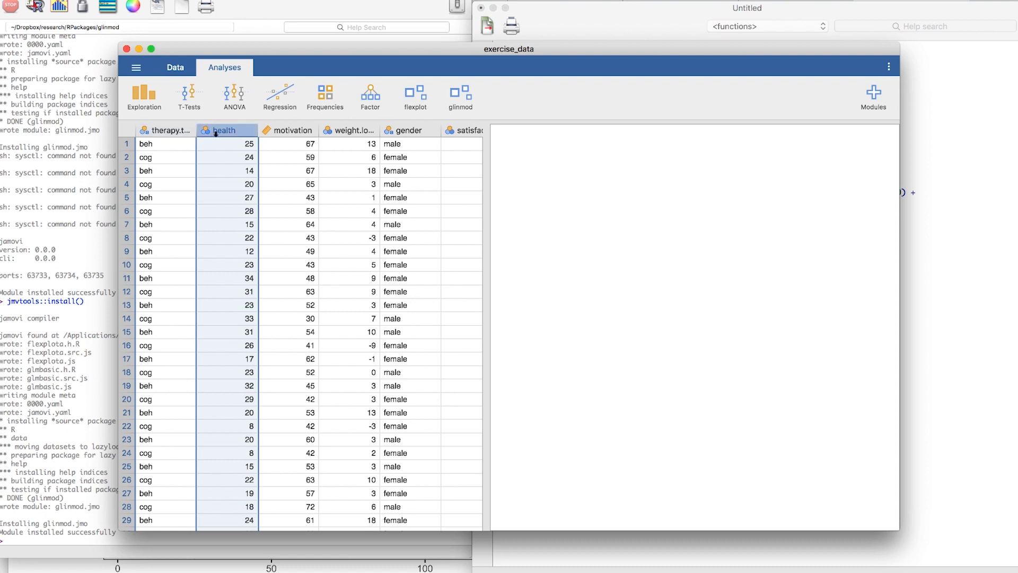
click(175, 67)
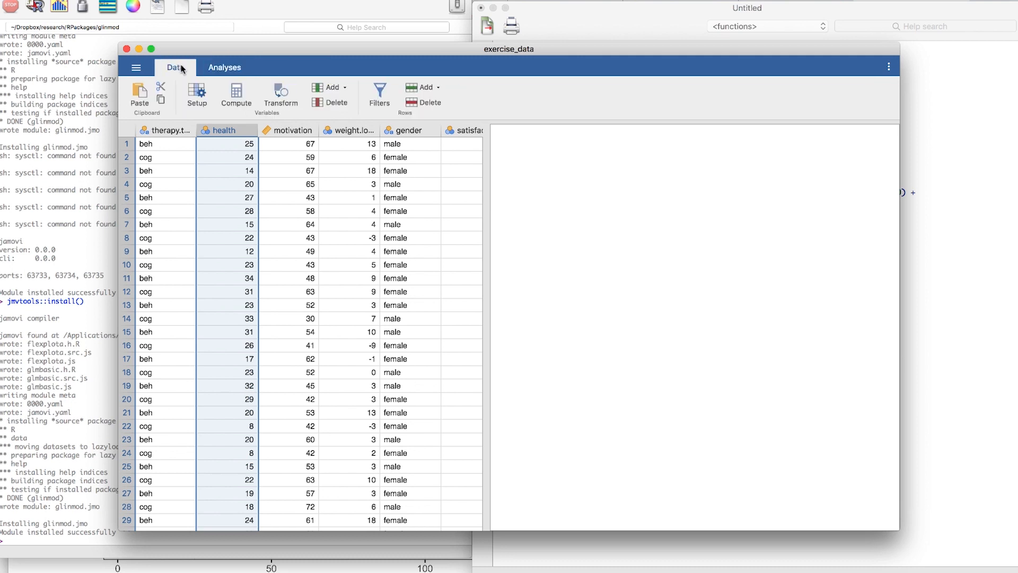
- Change the health variable's measure type to Continuous in its setup panel
click(196, 94)
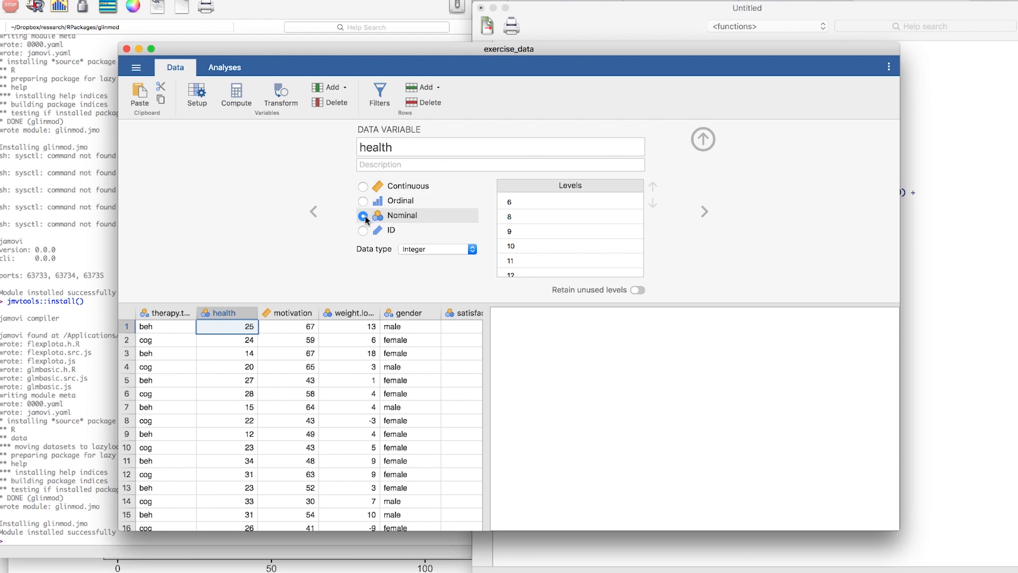
click(363, 186)
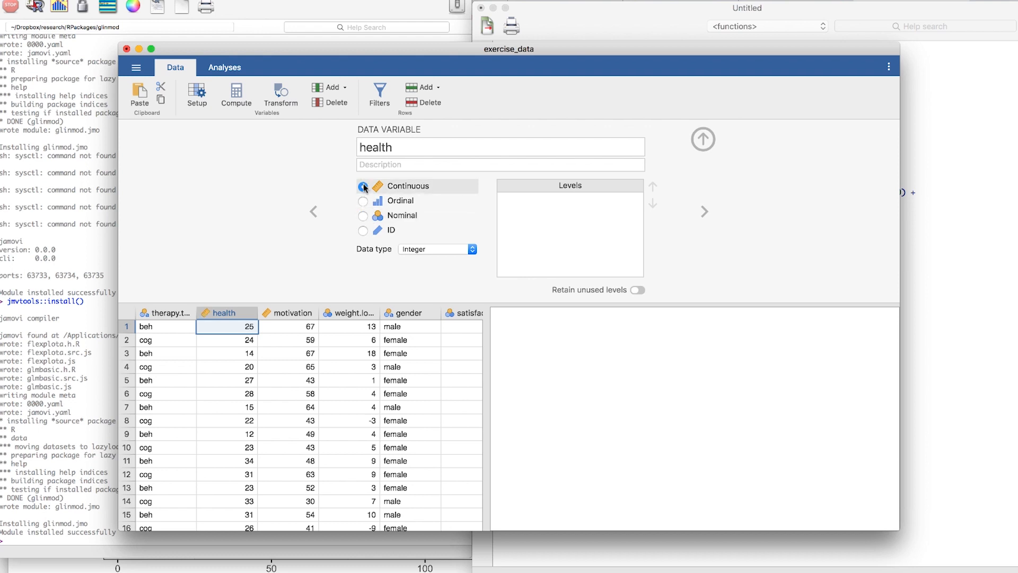
click(363, 186)
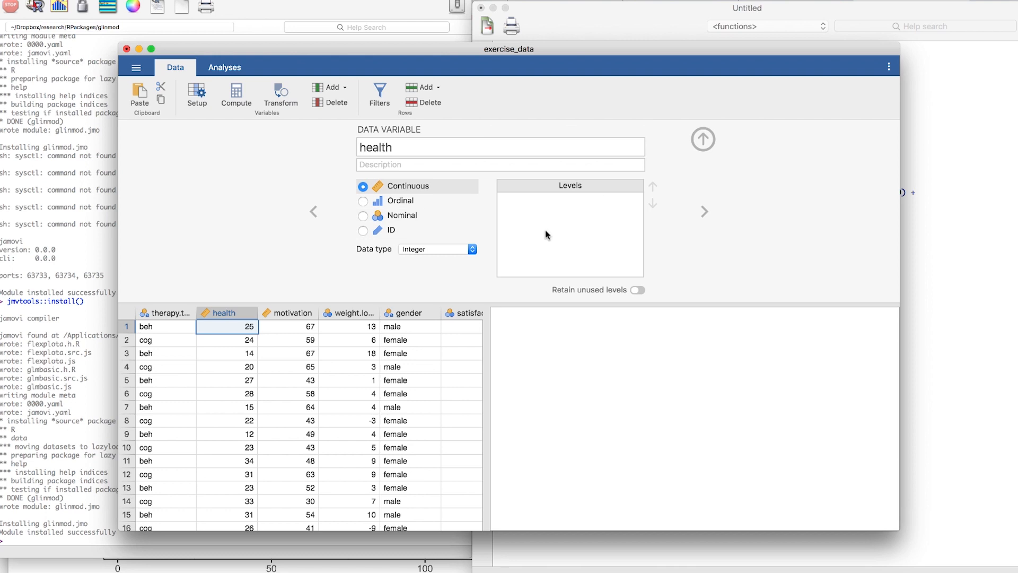
mouse_move(702, 139)
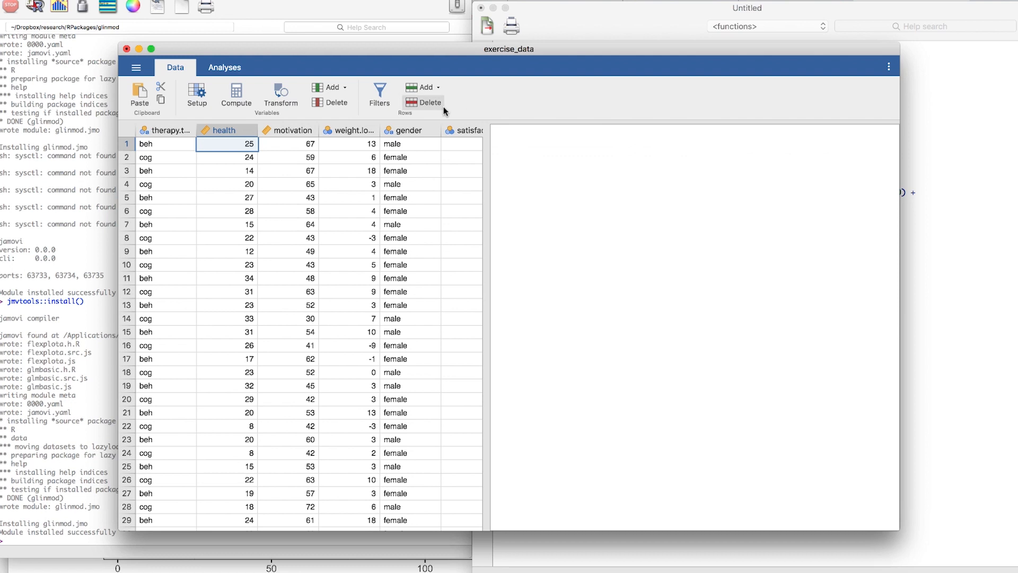
- Start a new Flexplot analysis from the Analyses modules, with no variables assigned
click(224, 67)
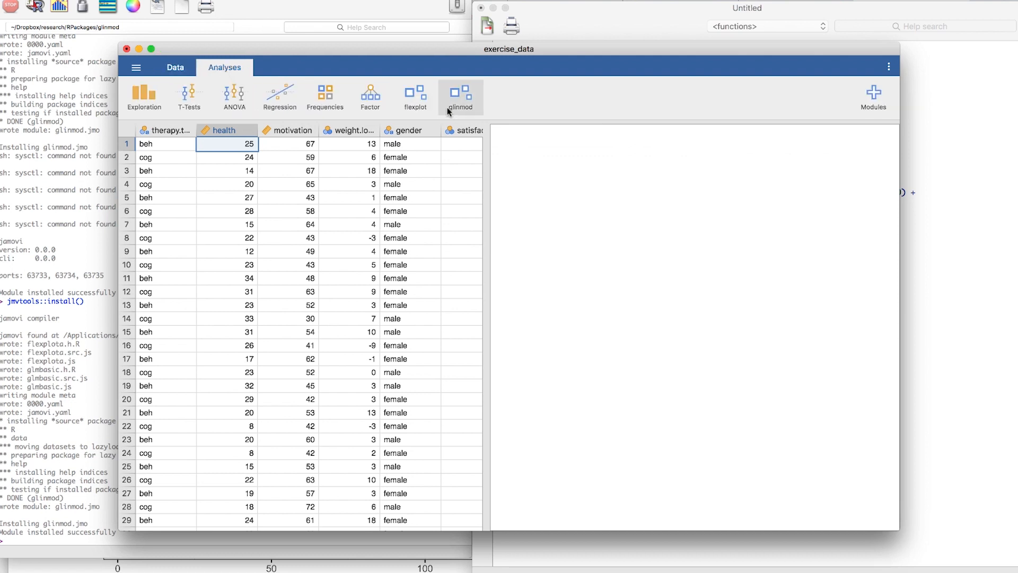
mouse_move(467, 97)
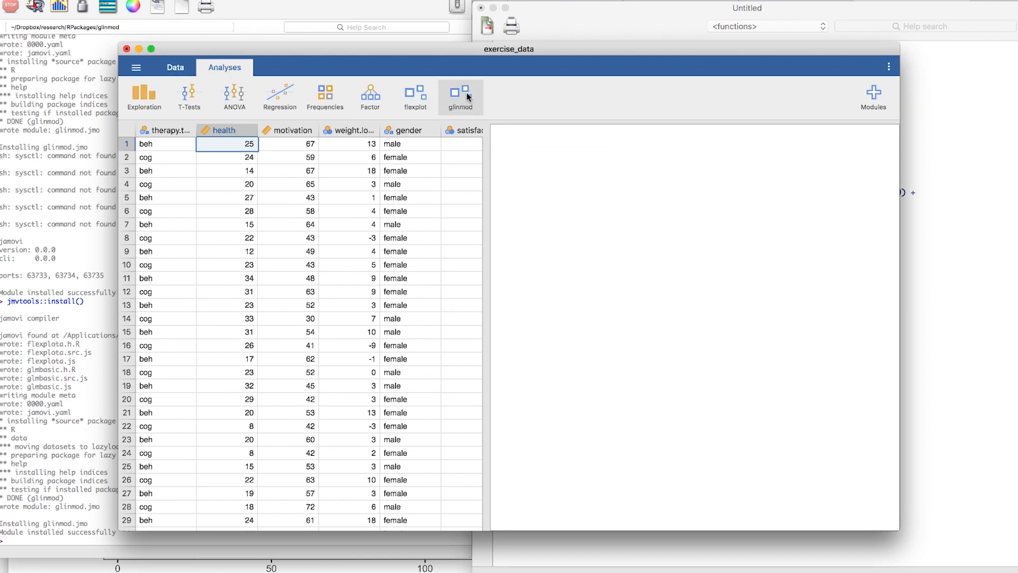
click(459, 96)
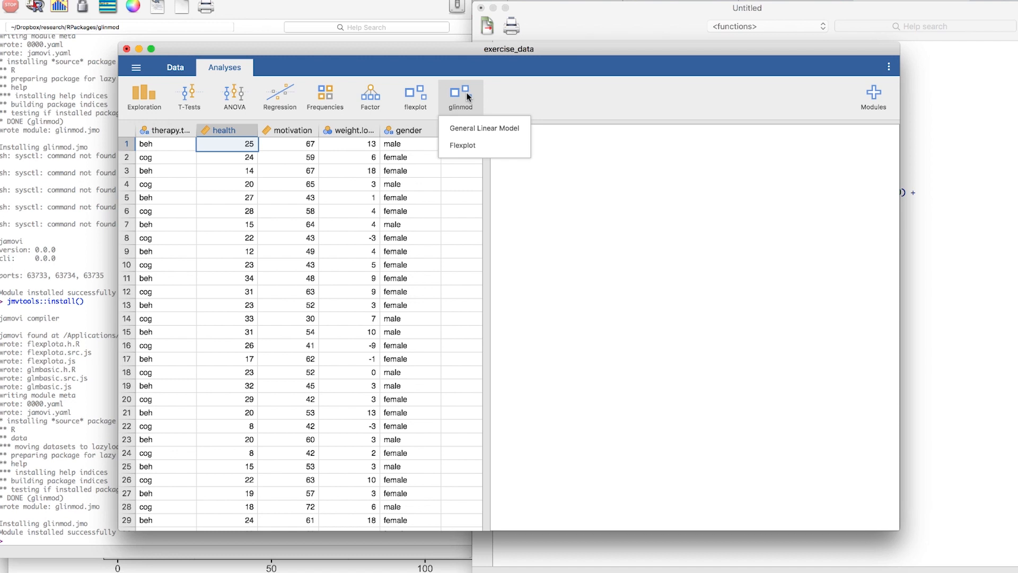
mouse_move(468, 110)
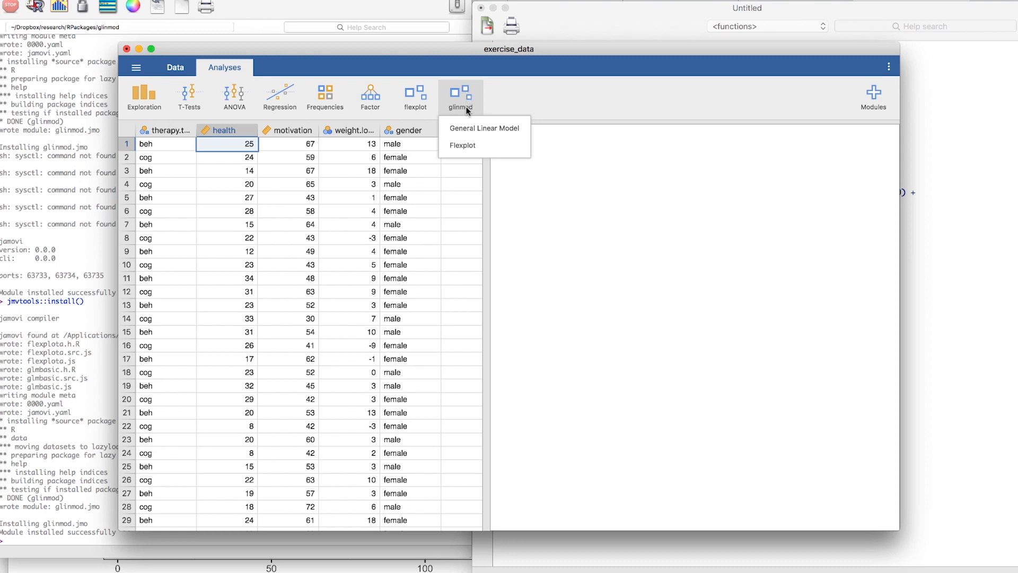
mouse_move(463, 145)
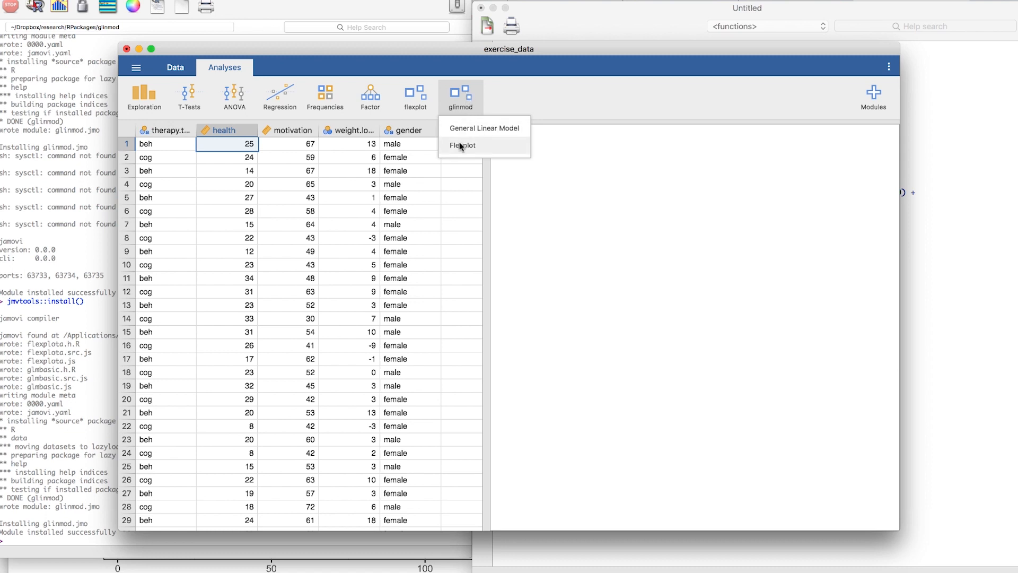
click(463, 146)
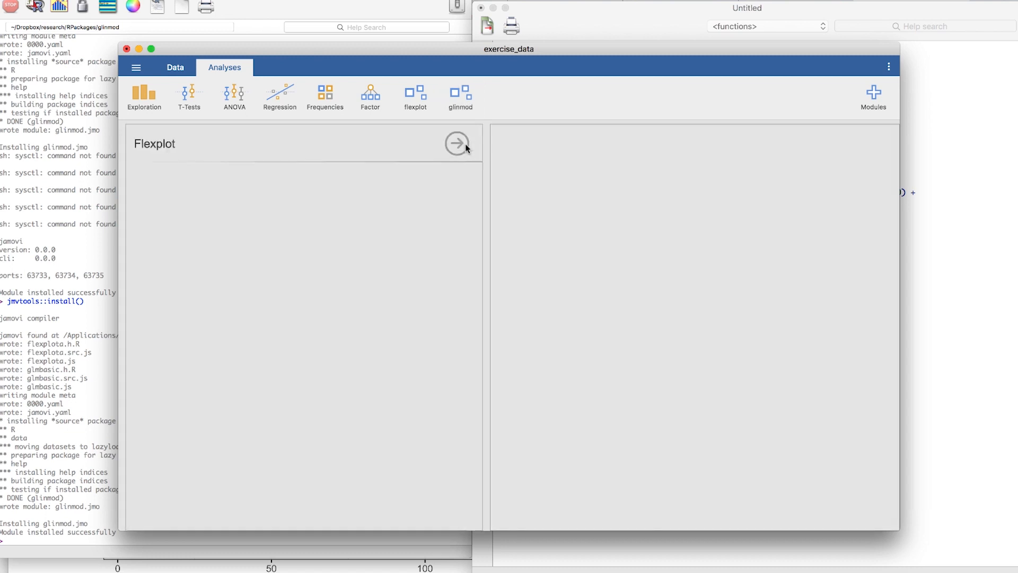
click(457, 143)
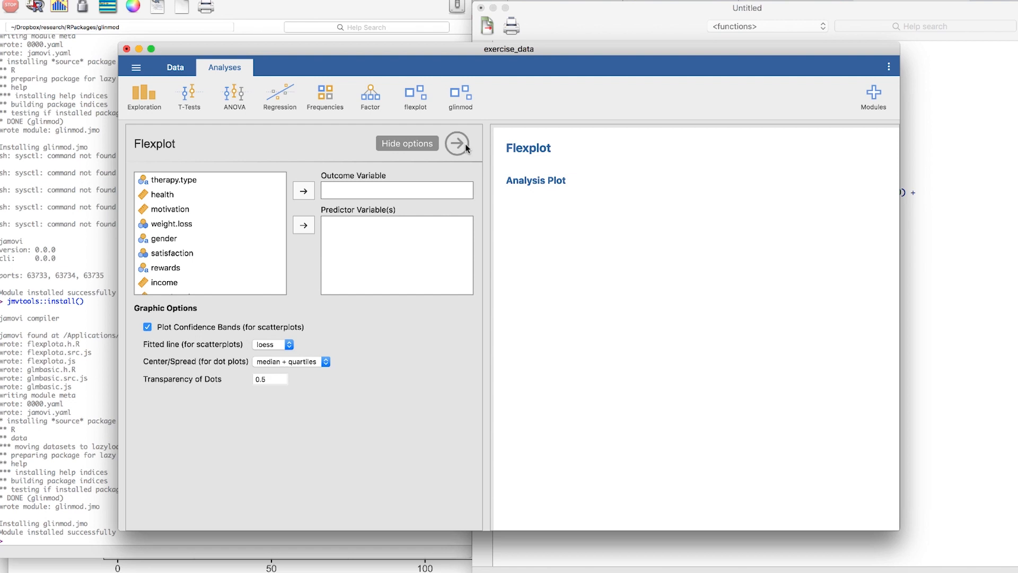
mouse_move(358, 207)
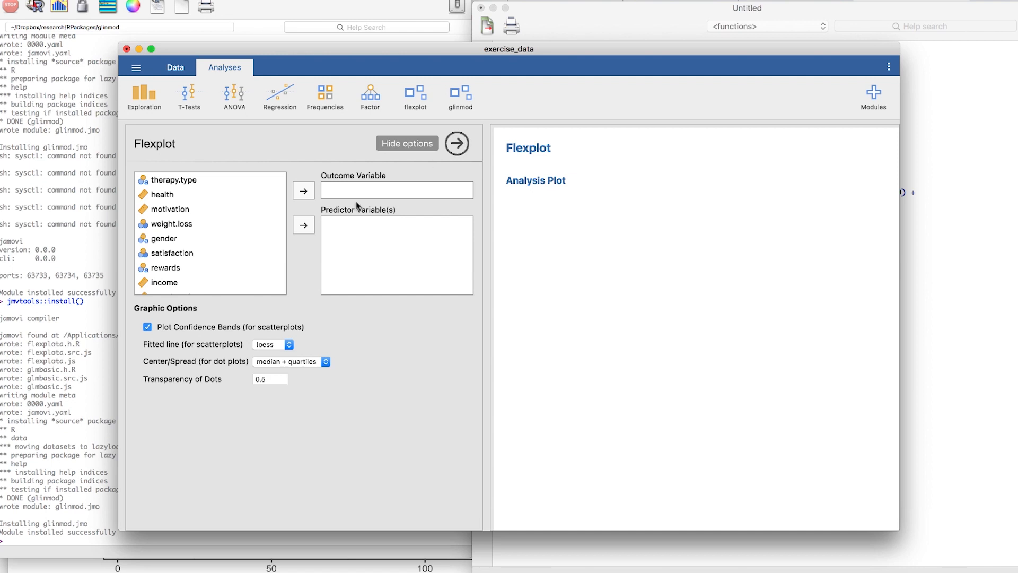
click(406, 143)
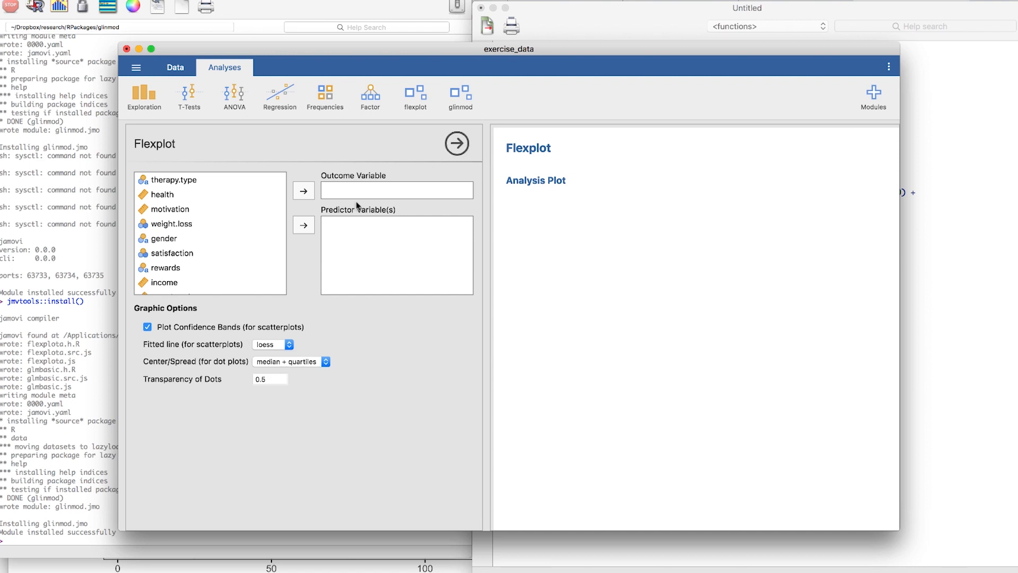
- Assign health as the Flexplot outcome to get a histogram of health counts
click(166, 194)
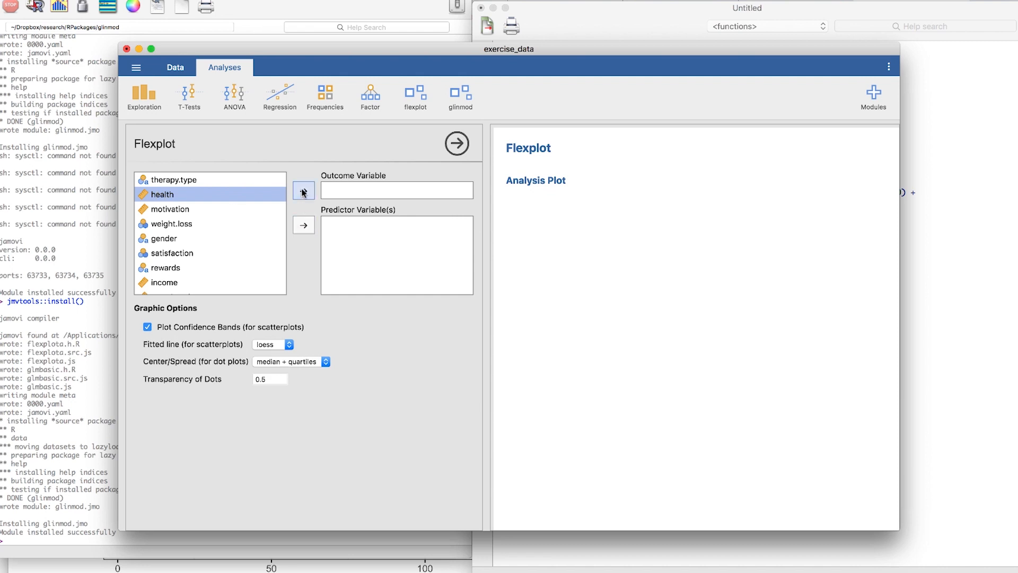
click(303, 189)
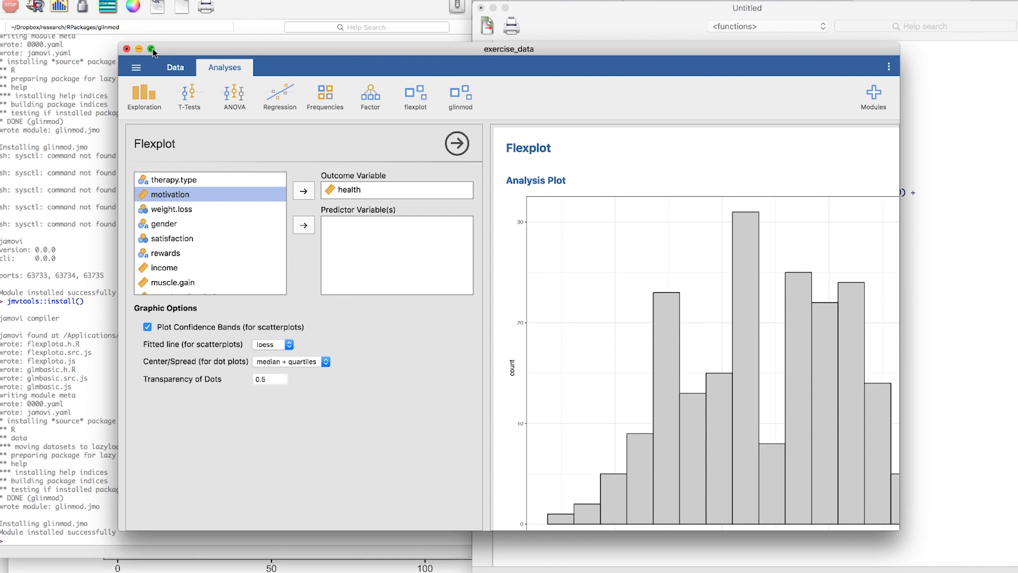
click(152, 49)
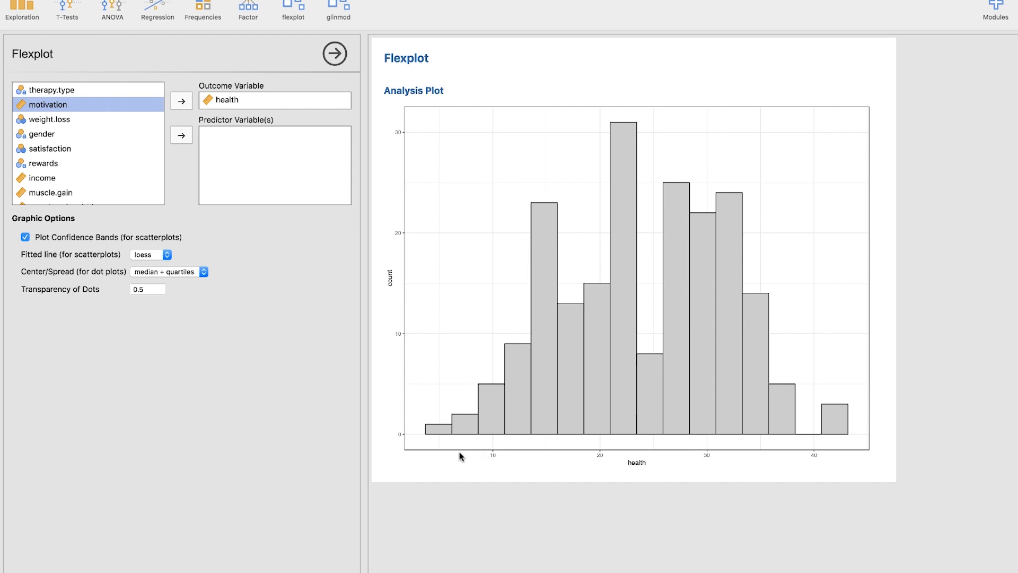
mouse_move(839, 427)
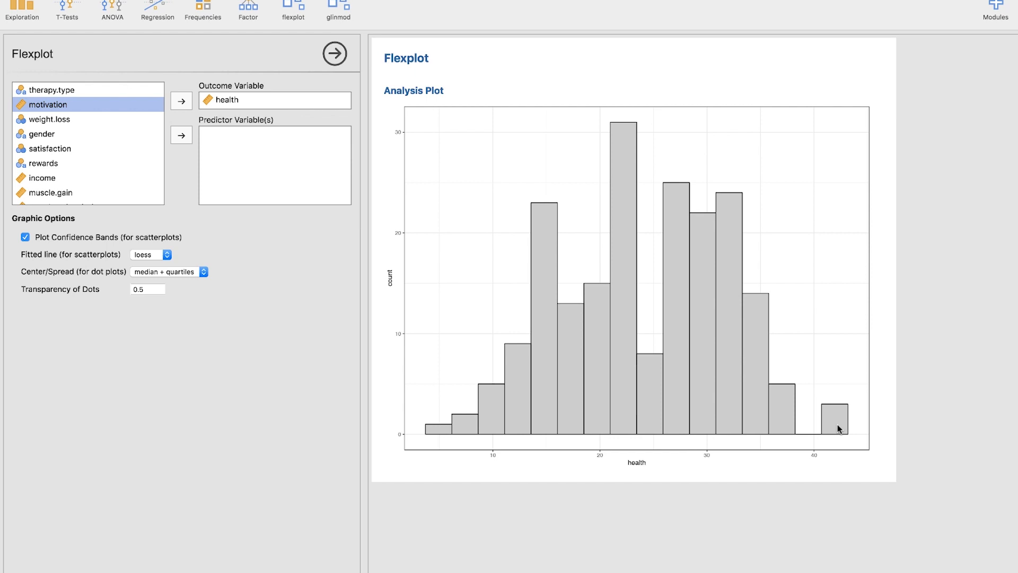
mouse_move(650, 328)
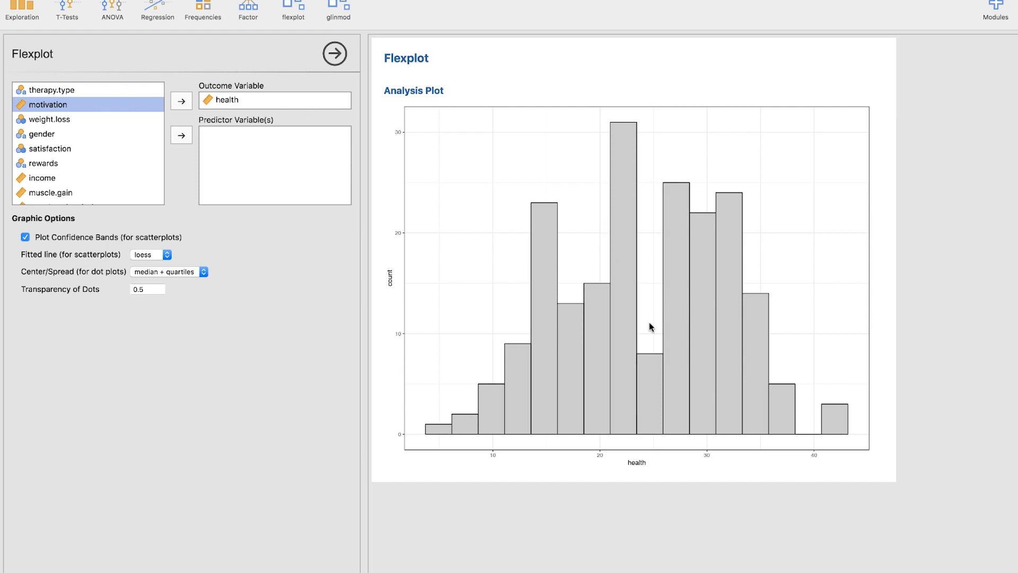
mouse_move(572, 185)
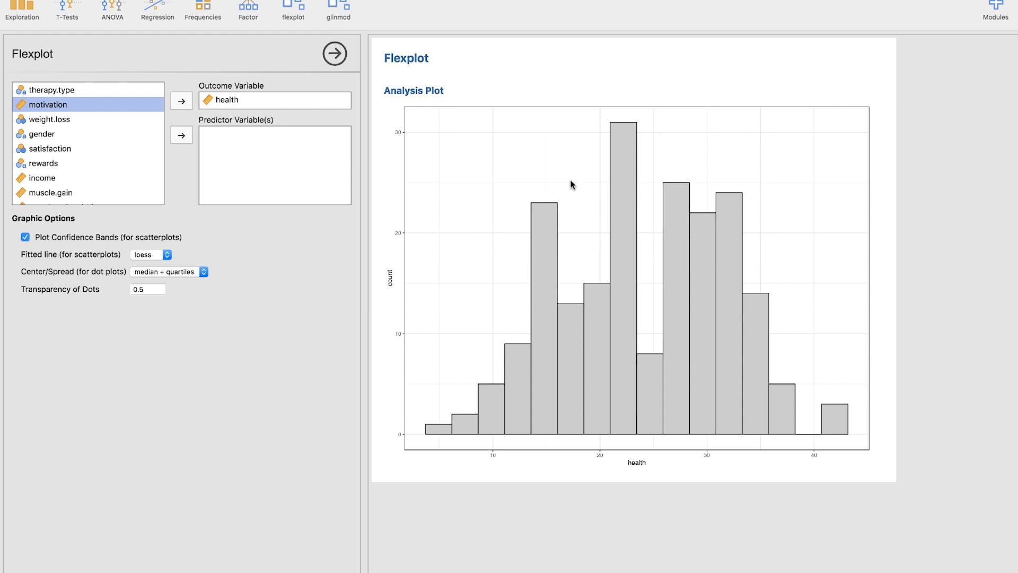
mouse_move(618, 362)
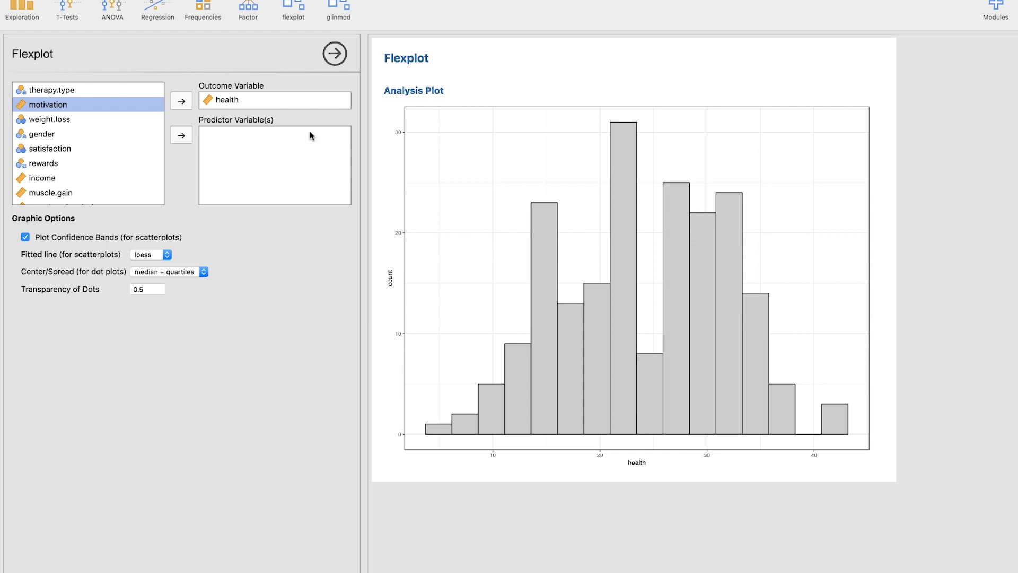
click(272, 100)
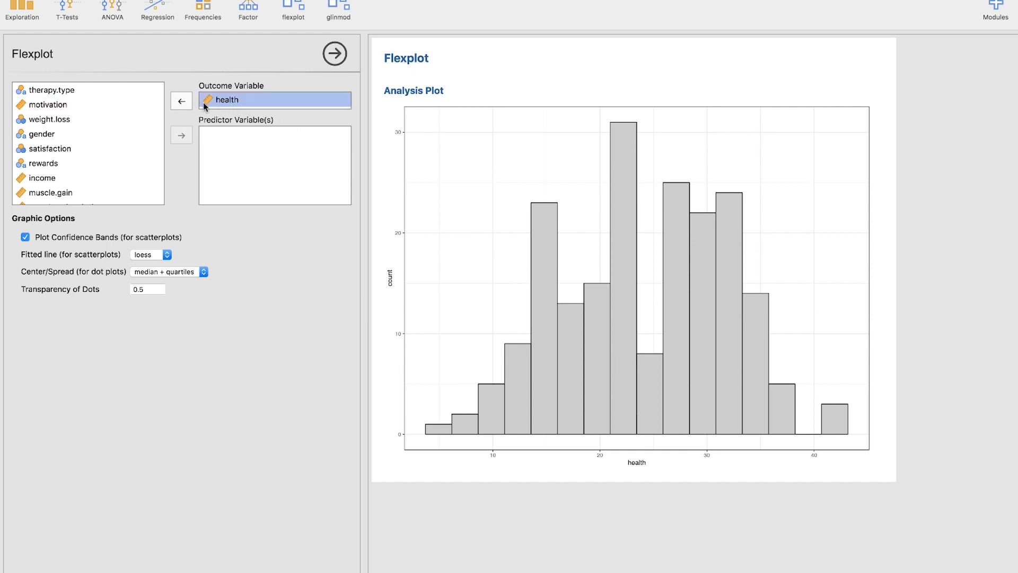
- Swap health out for motivation to view its histogram, then clear the outcome again
click(182, 101)
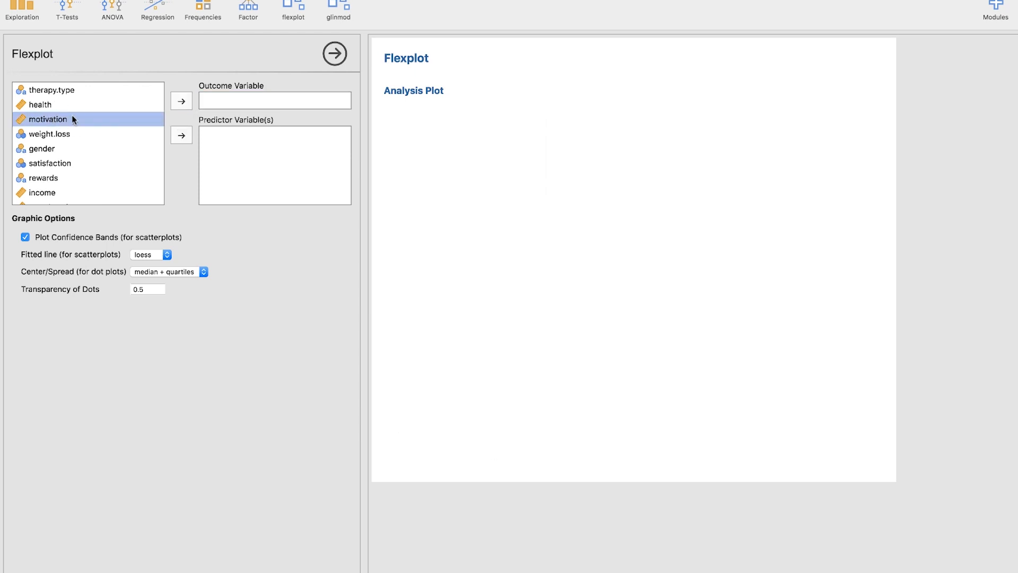
click(182, 101)
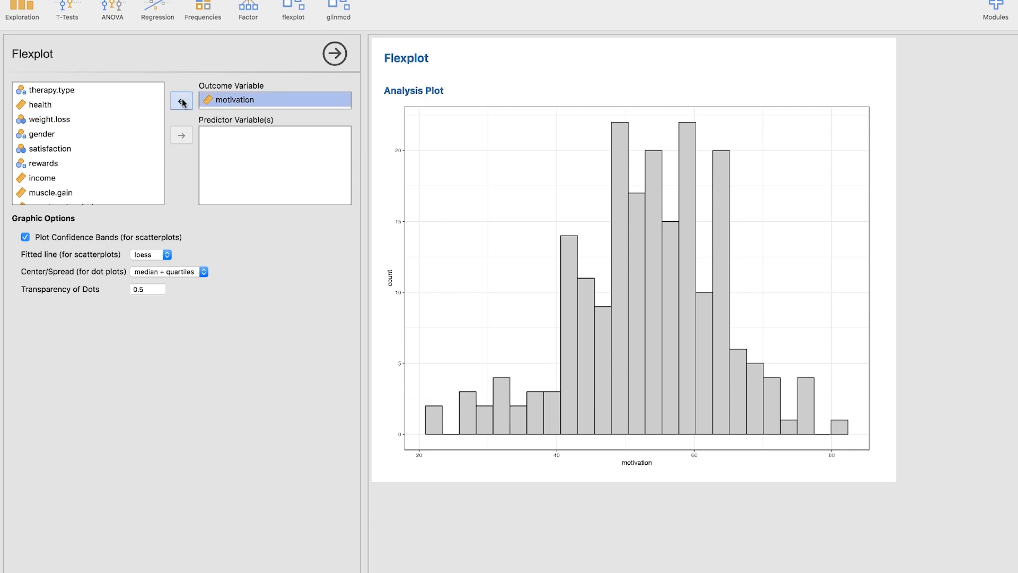
click(181, 101)
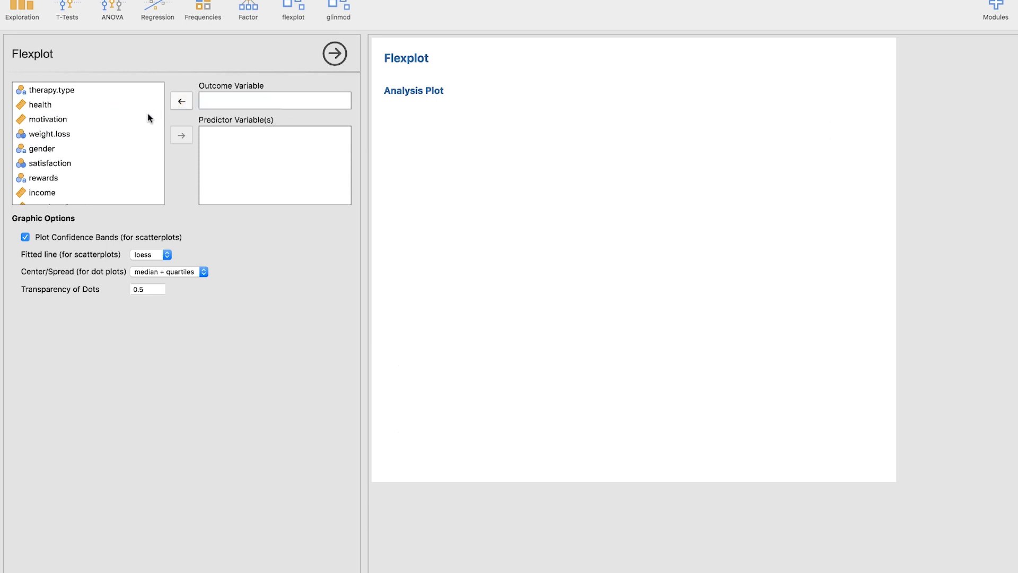
click(43, 149)
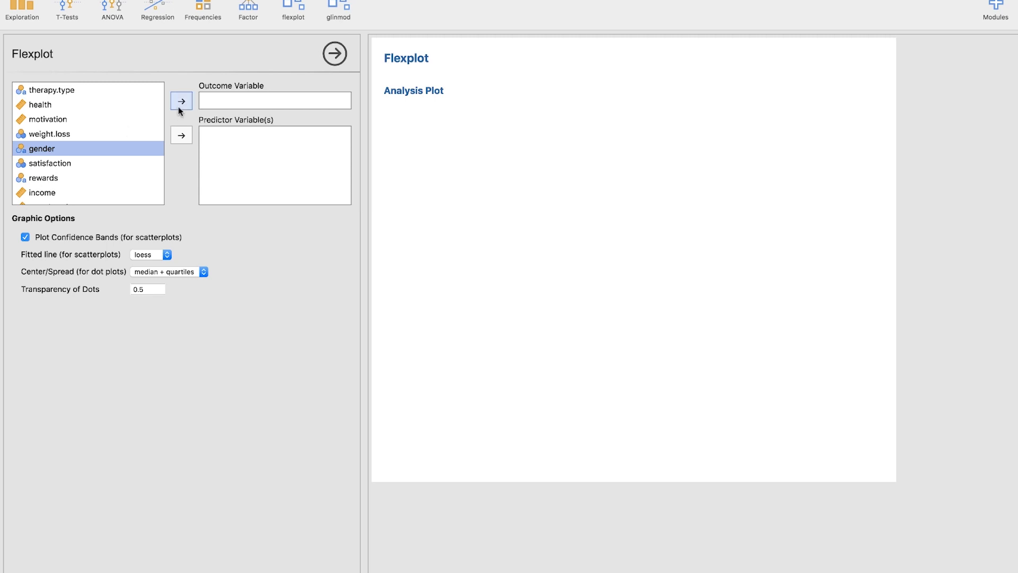
click(182, 101)
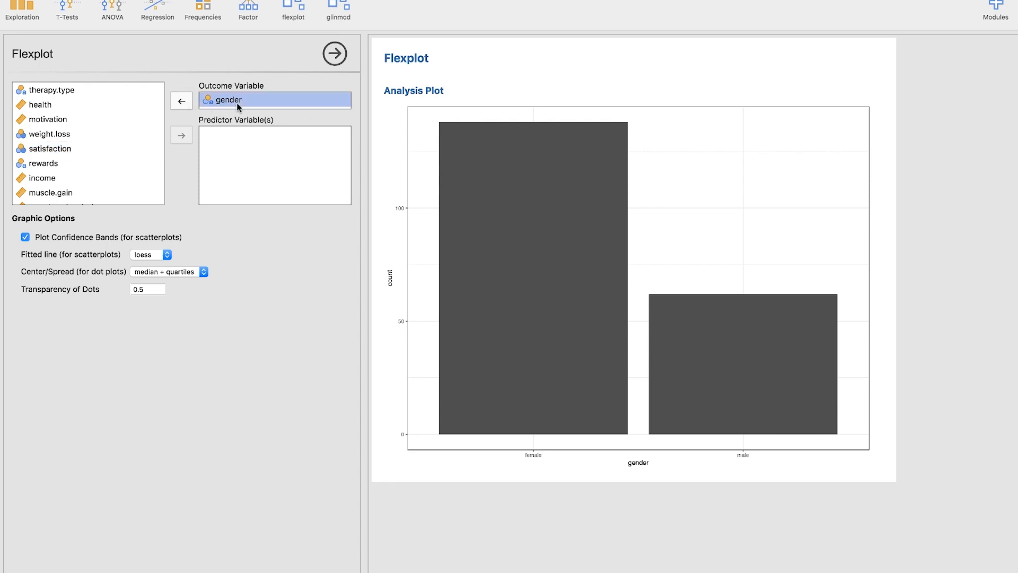
click(182, 101)
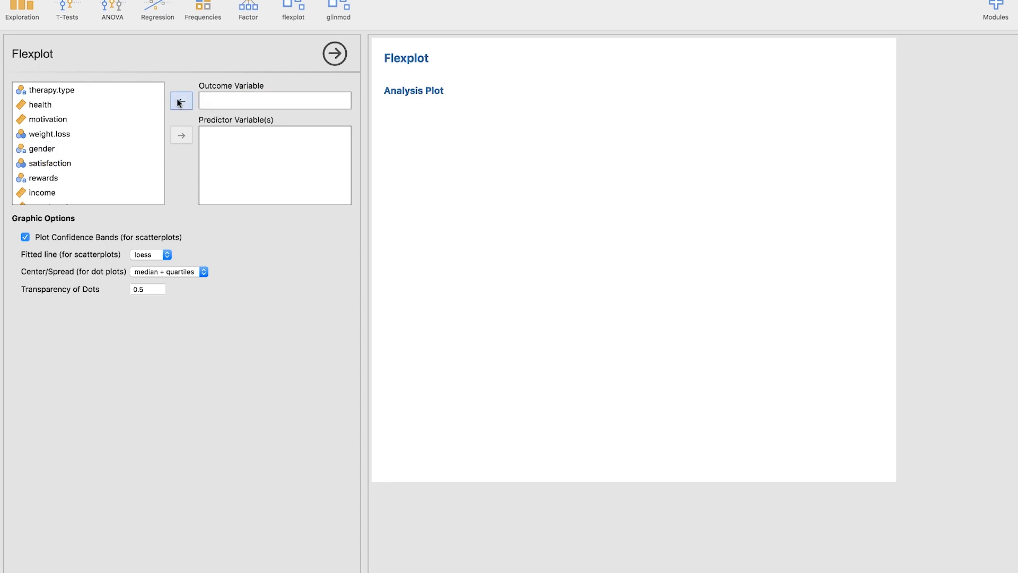
- Assign therapy.type as the outcome to get a two-bar chart of equal counts
click(44, 178)
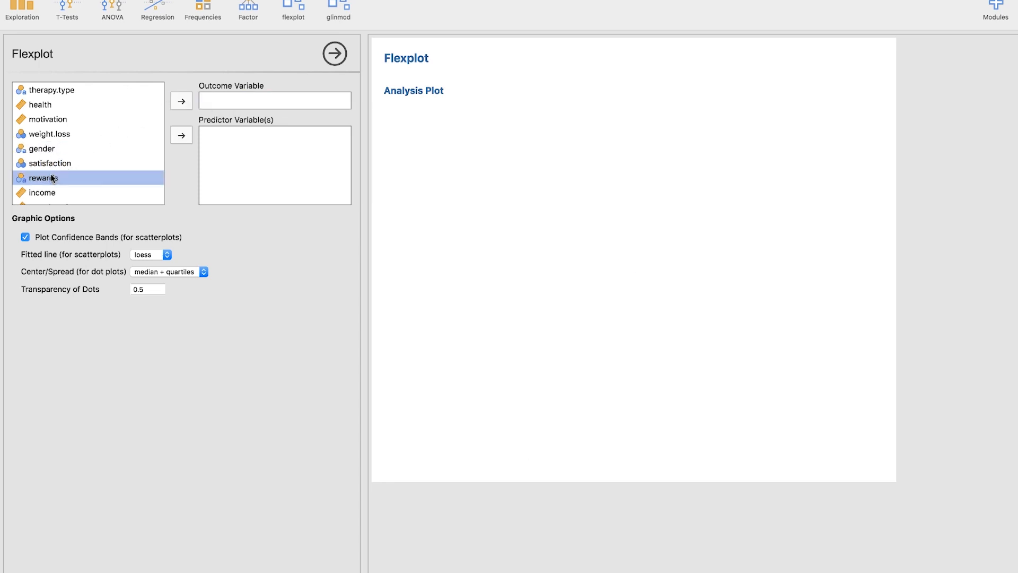
click(41, 105)
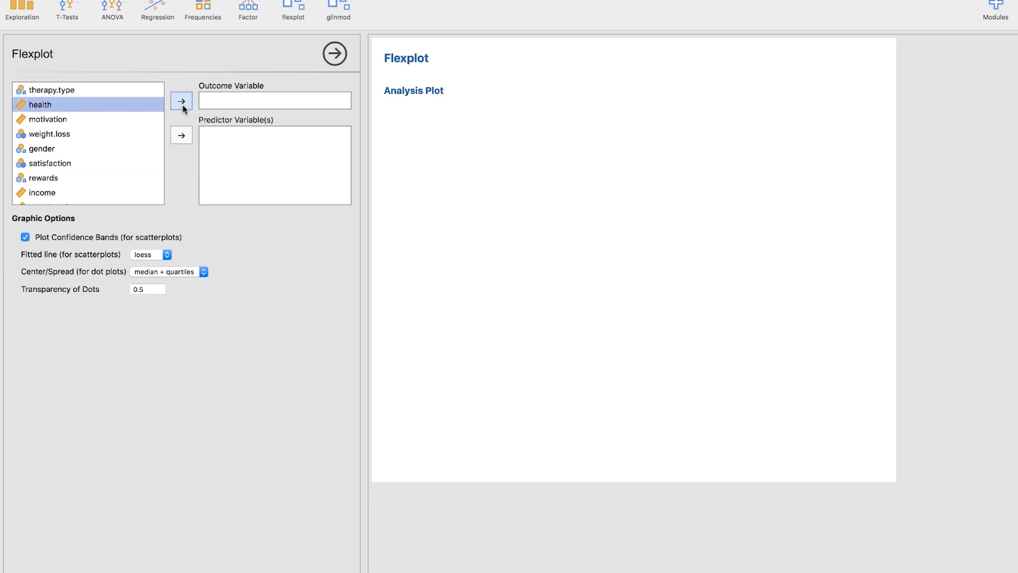
click(182, 102)
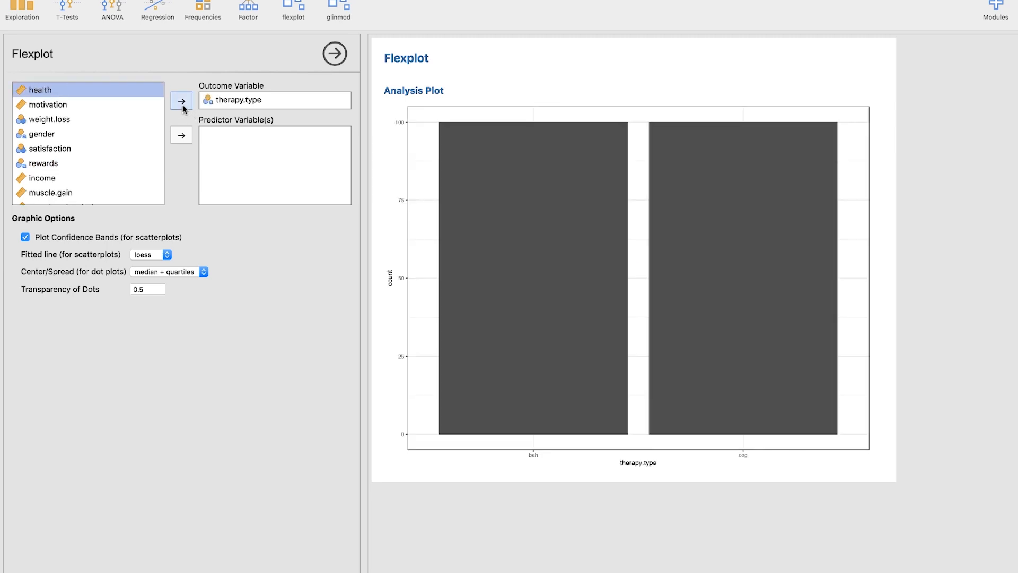